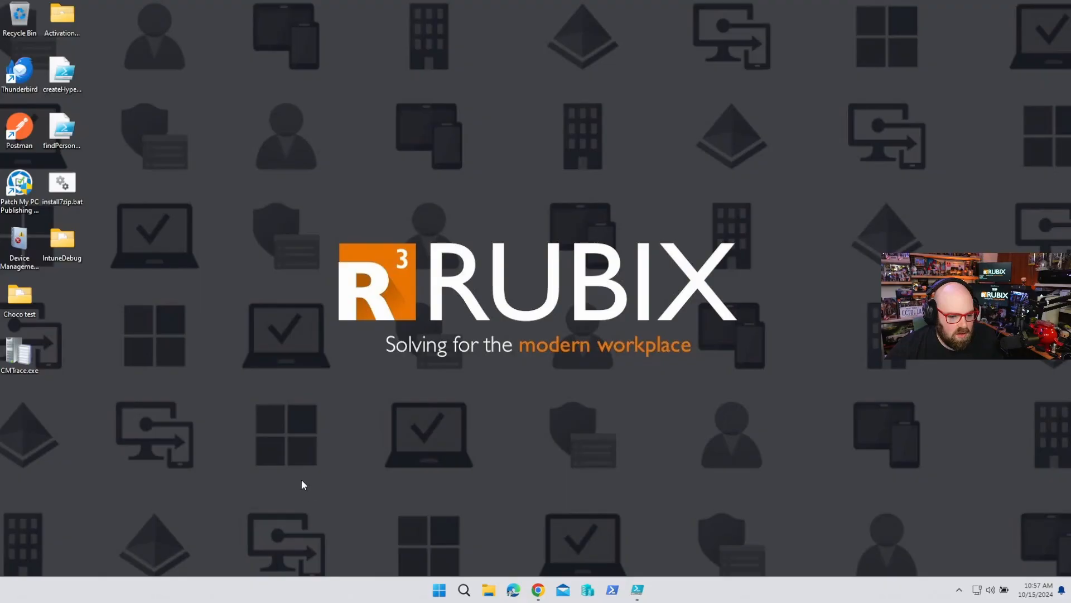
mouse_move(399, 555)
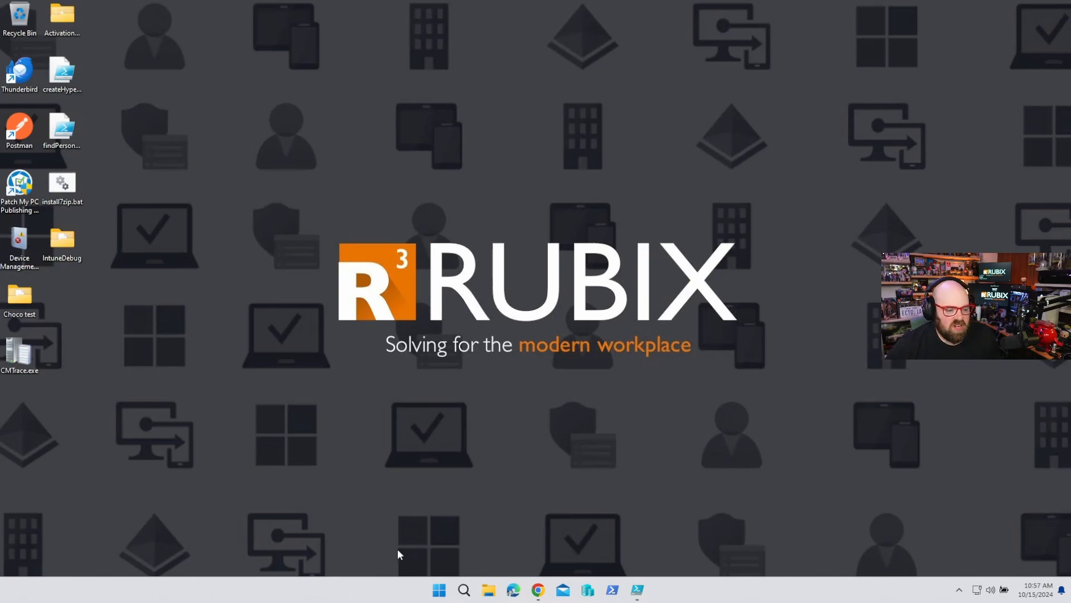
mouse_move(417, 573)
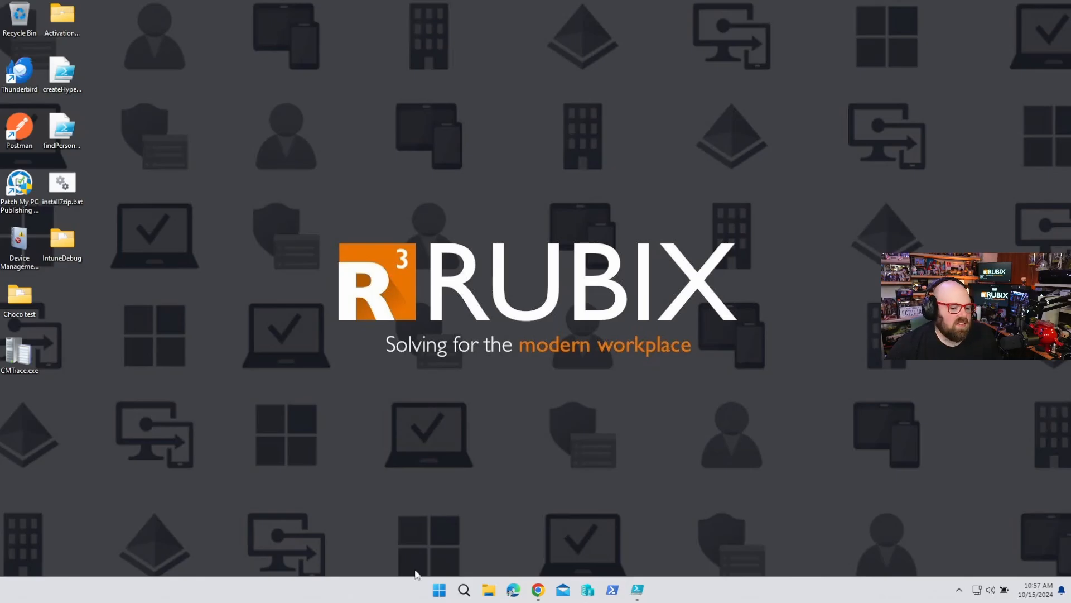
mouse_move(505, 513)
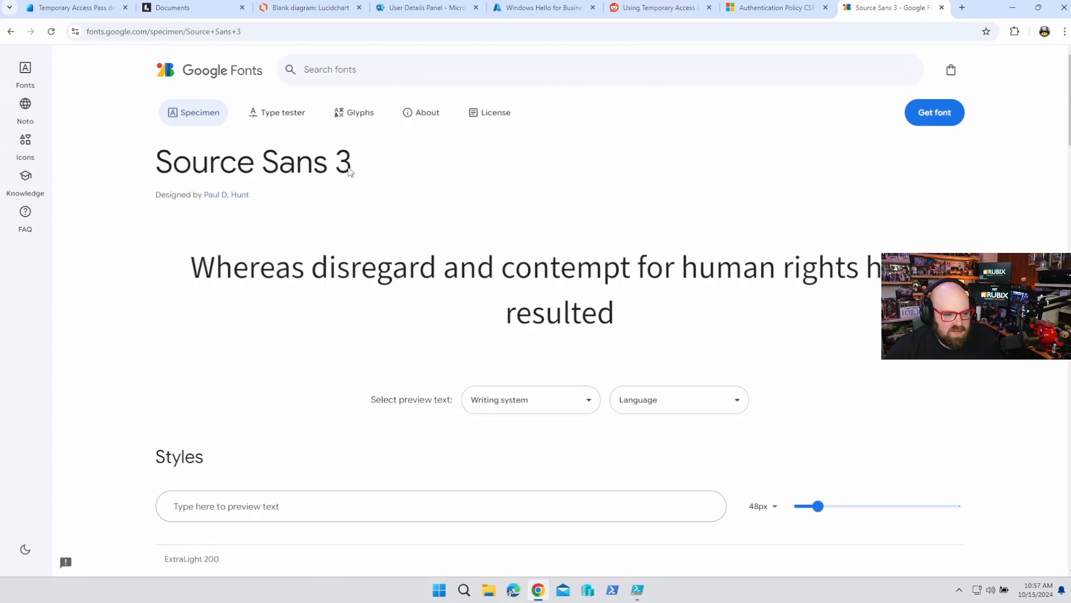
mouse_move(346, 119)
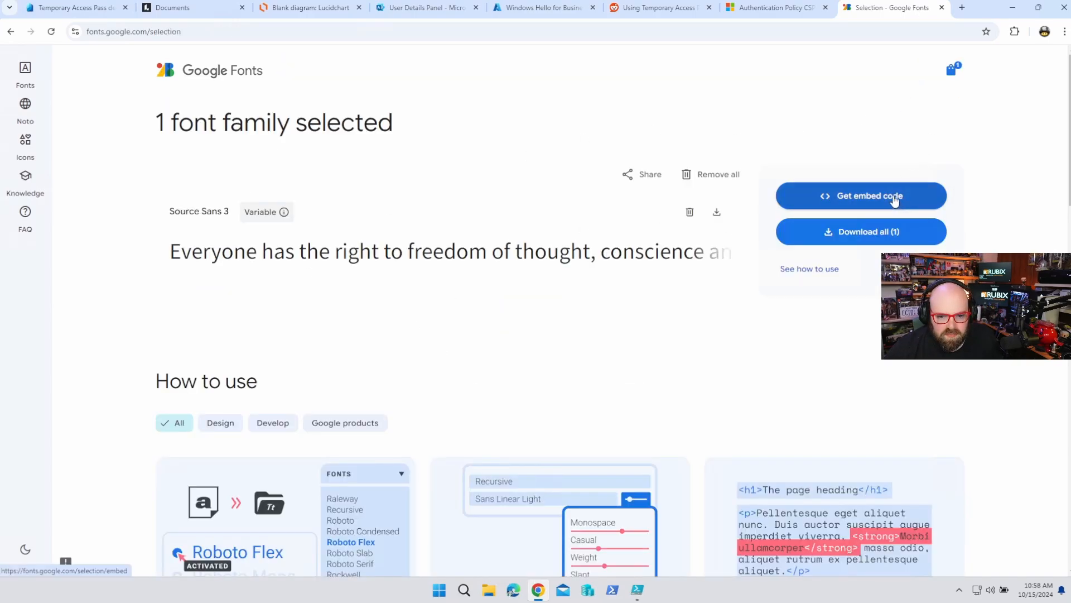
- Download the whole Source Sans 3 family as Source_Sans_3.zip
click(862, 232)
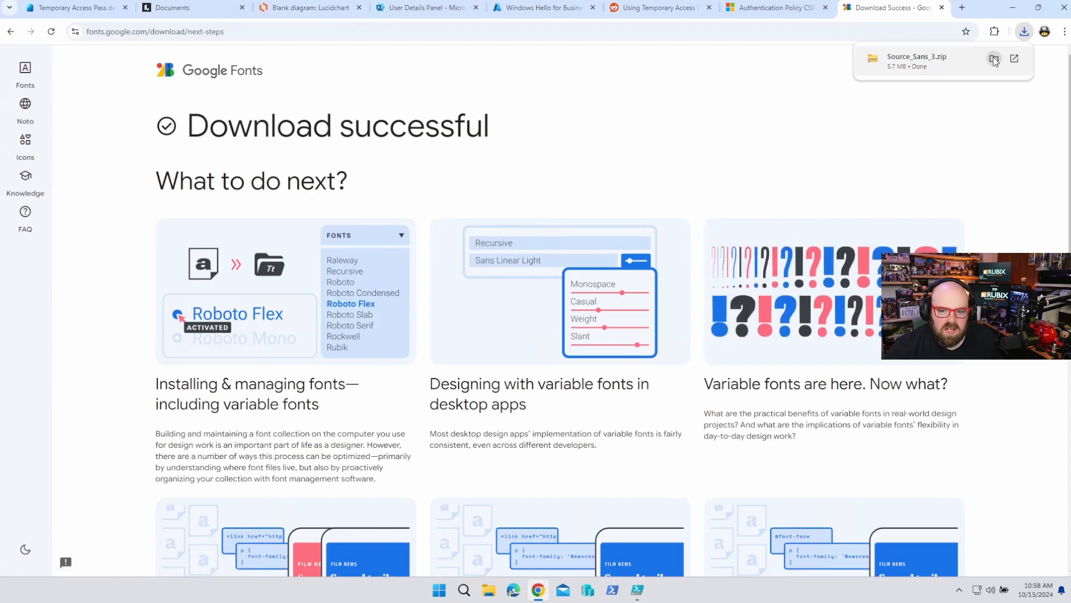
- Extract Source_Sans_3.zip into the suggested Source_Sans_3 folder in Downloads and close its window
click(993, 58)
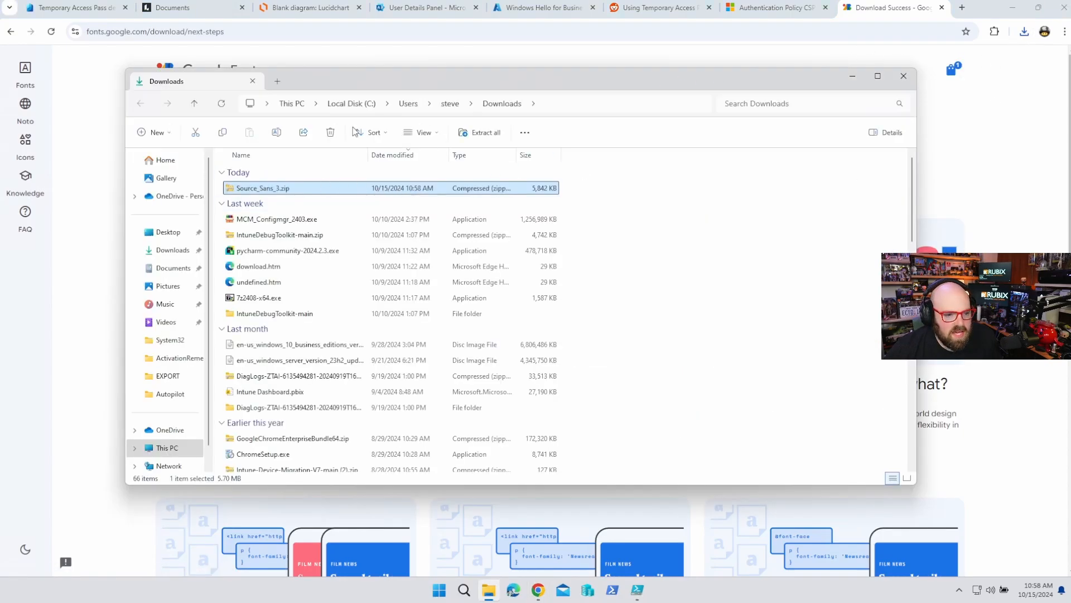
click(480, 132)
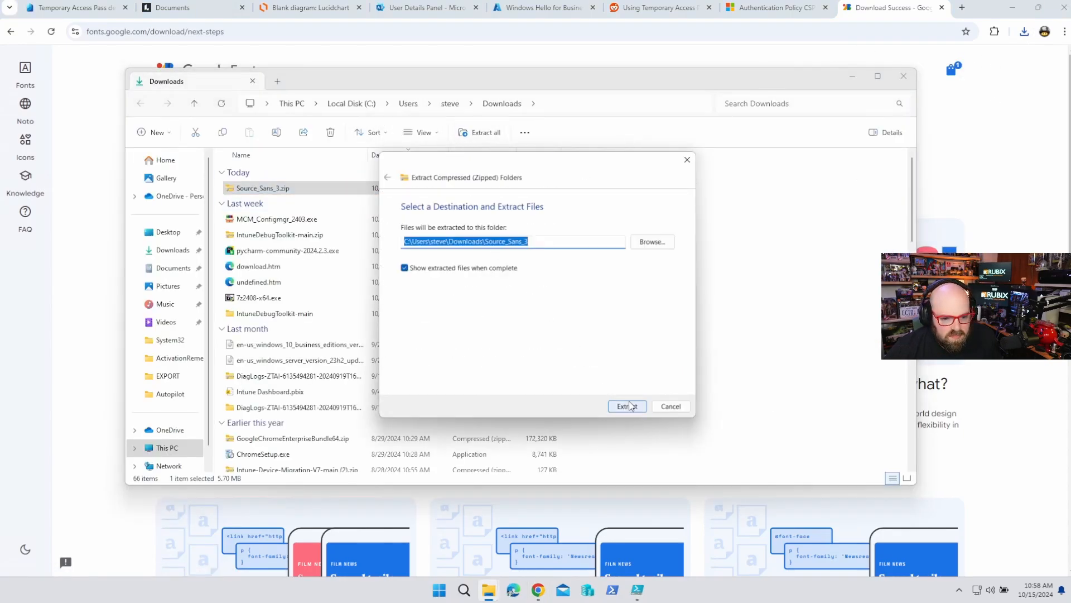
click(627, 406)
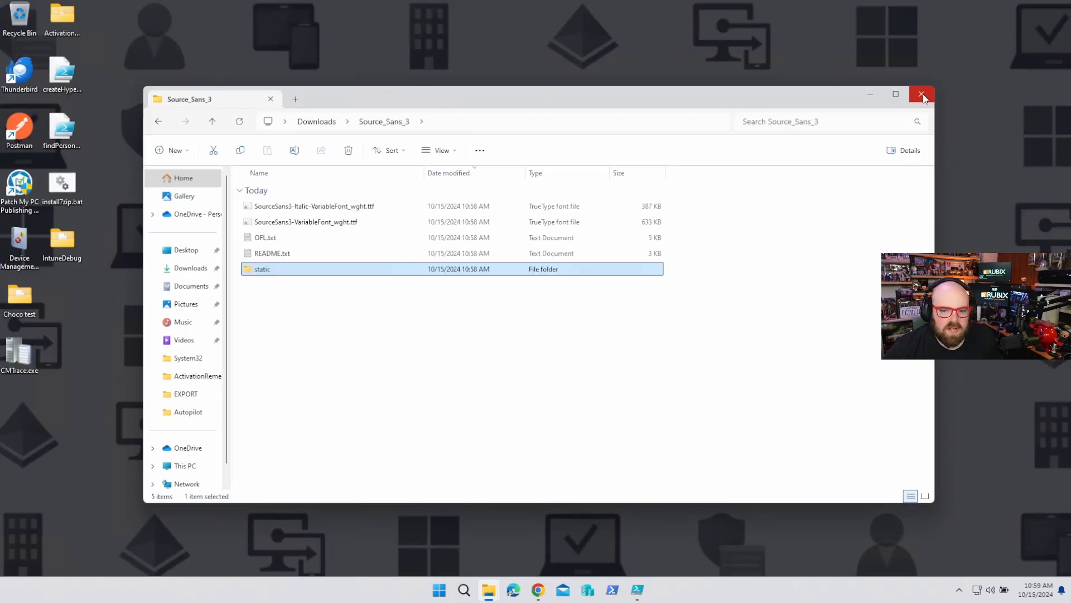
click(921, 94)
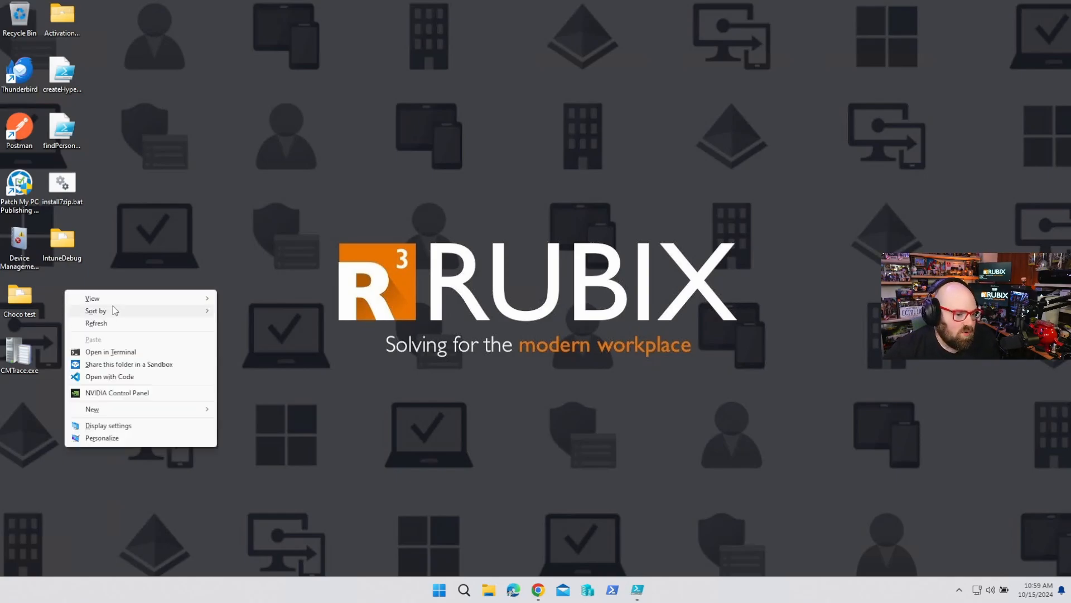
mouse_move(115, 352)
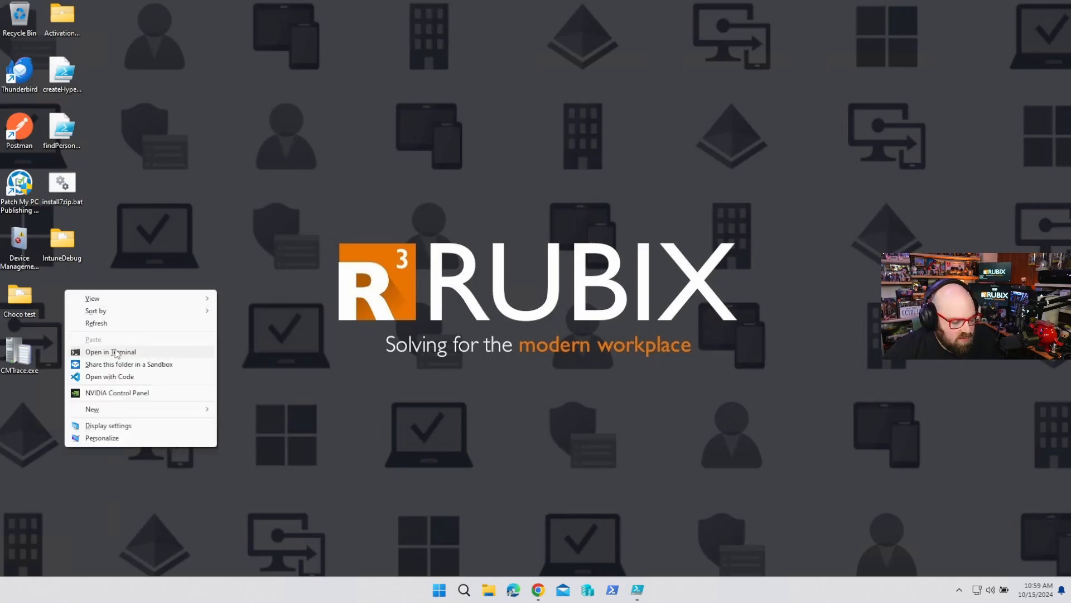
- Create a new desktop folder named fontApp
click(92, 408)
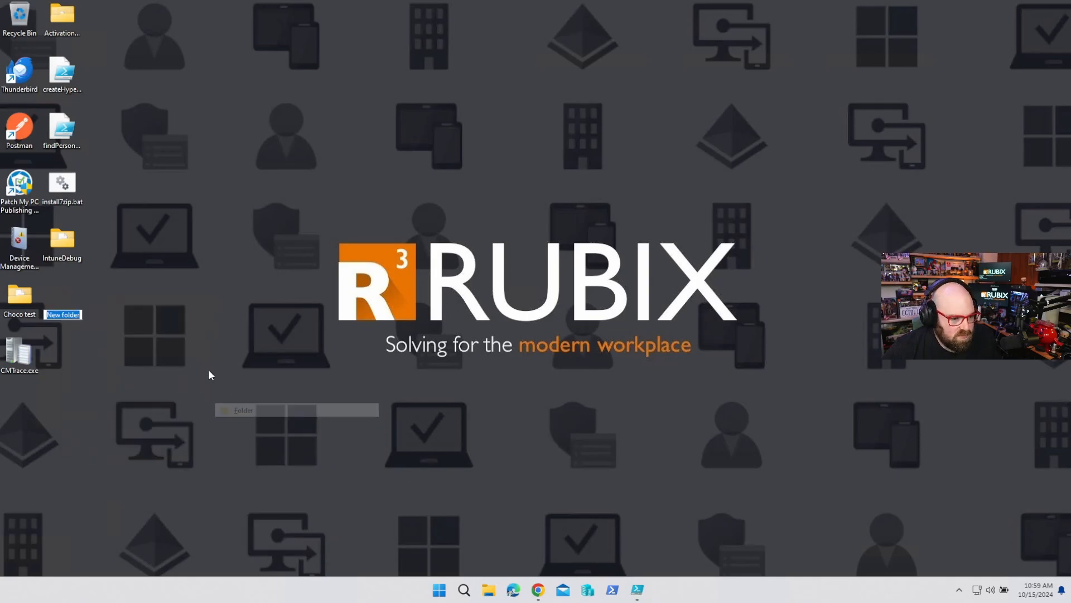
text(fontApp)
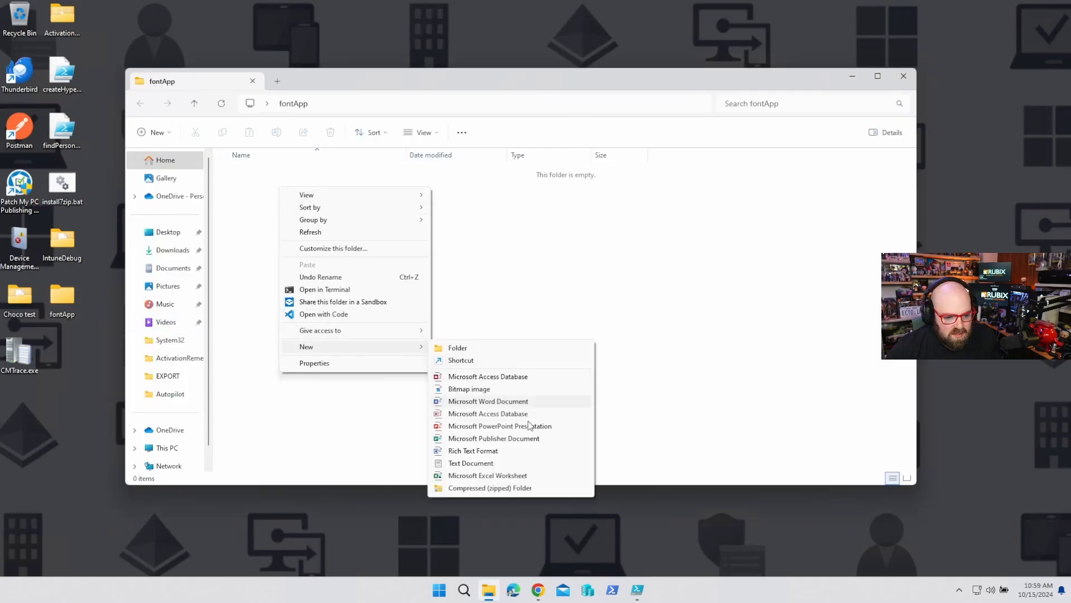
- Inside fontApp add an empty install.ps1 script and a Fonts subfolder
click(471, 462)
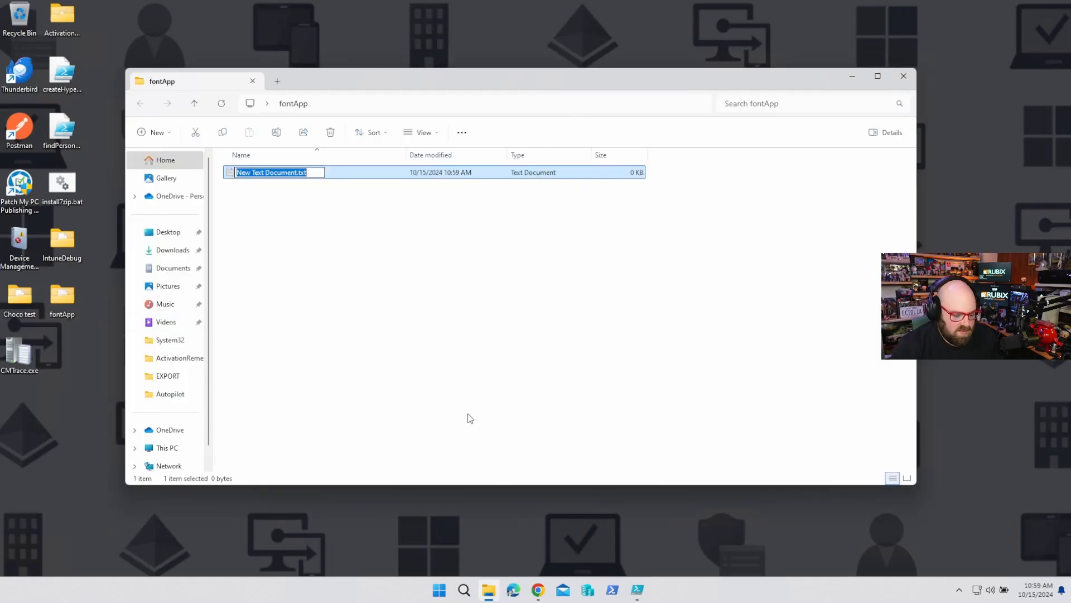
text(install.ps)
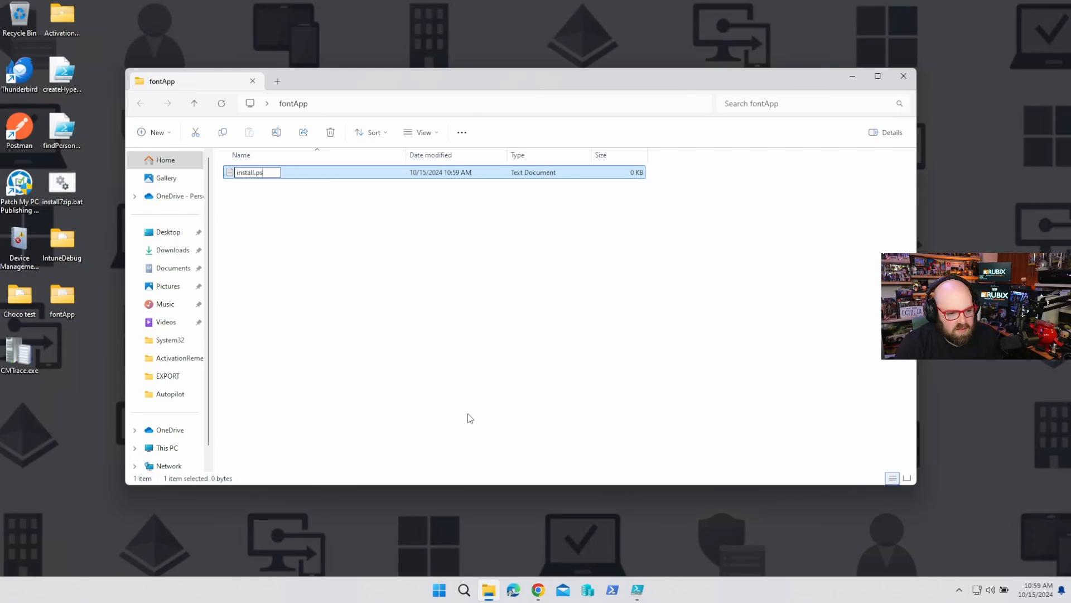
key(Enter)
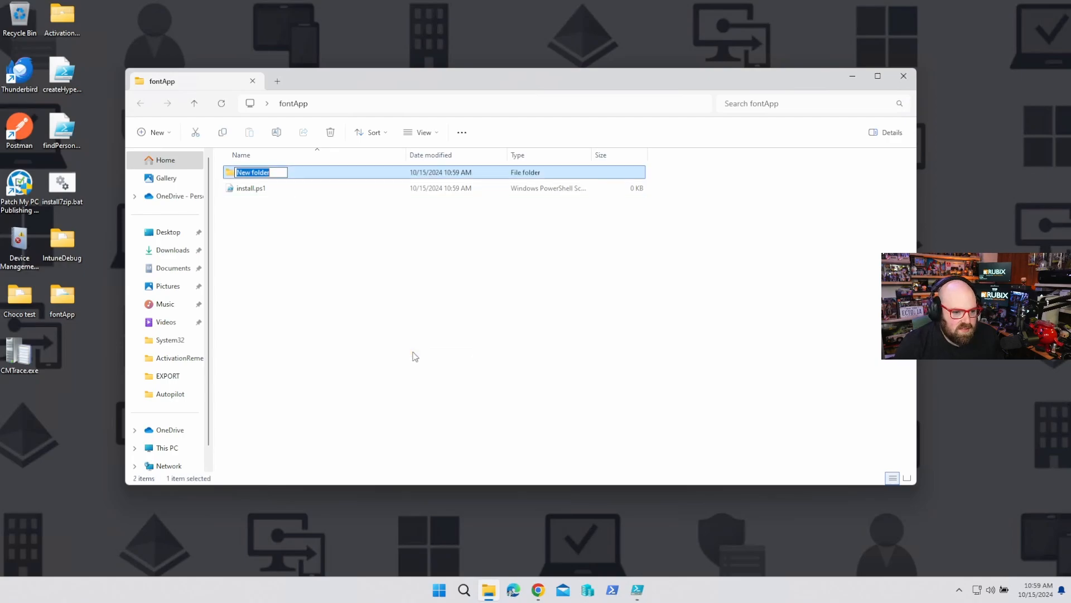
text(Fonts)
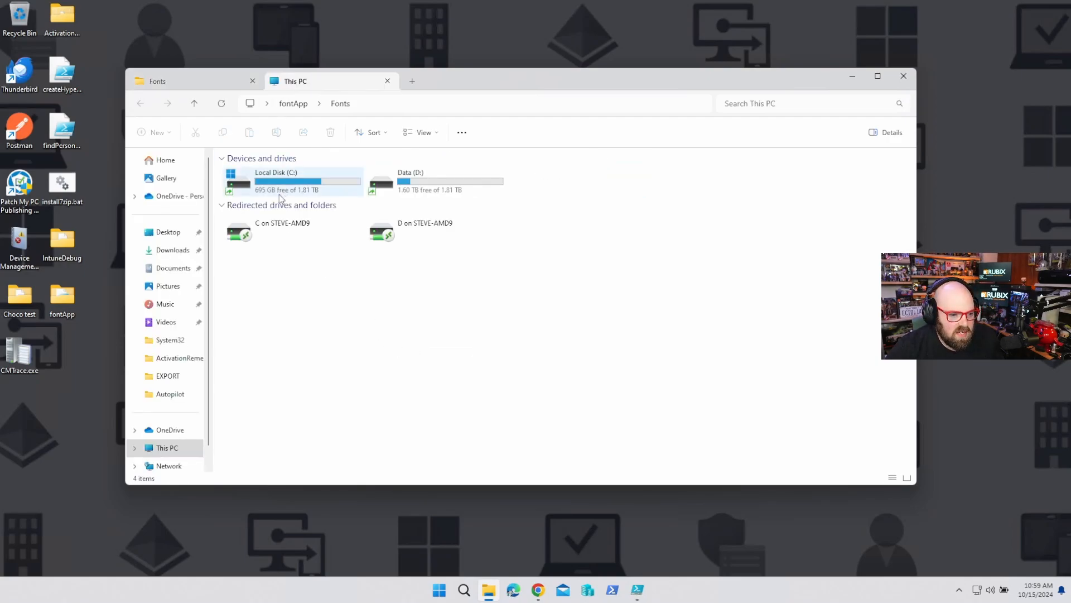
- Copy the Source Sans 3 variable and static TTF files from Downloads into fontApp's Fonts folder
click(173, 250)
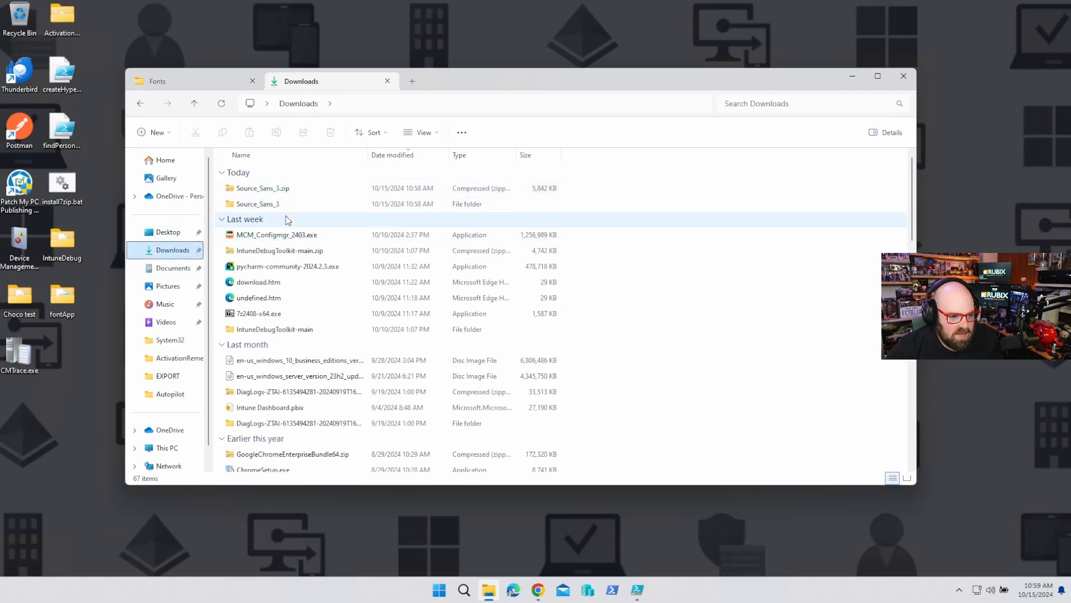
double_click(263, 203)
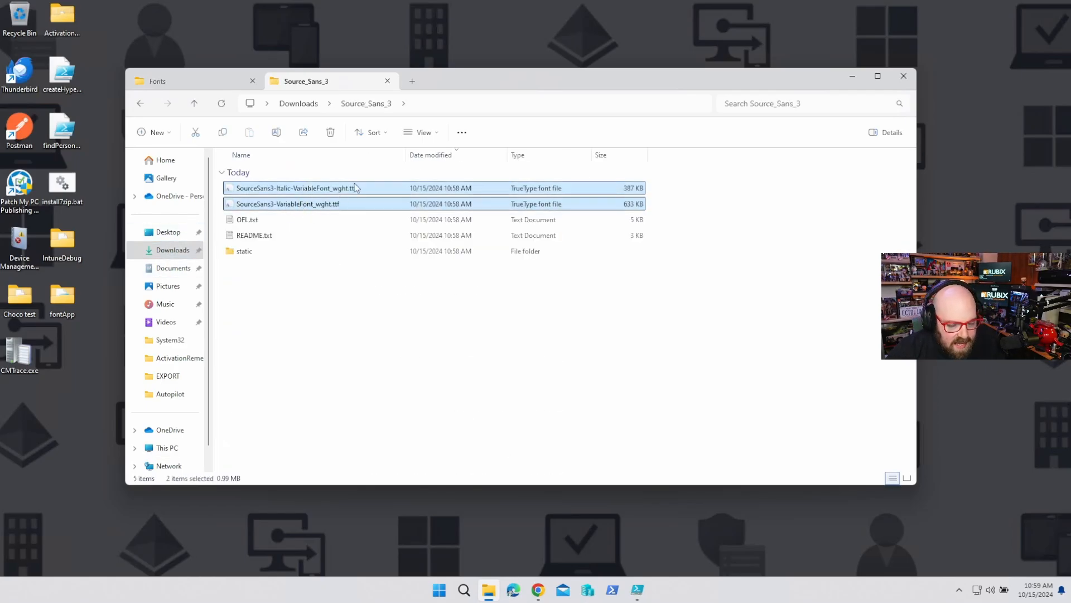
click(158, 80)
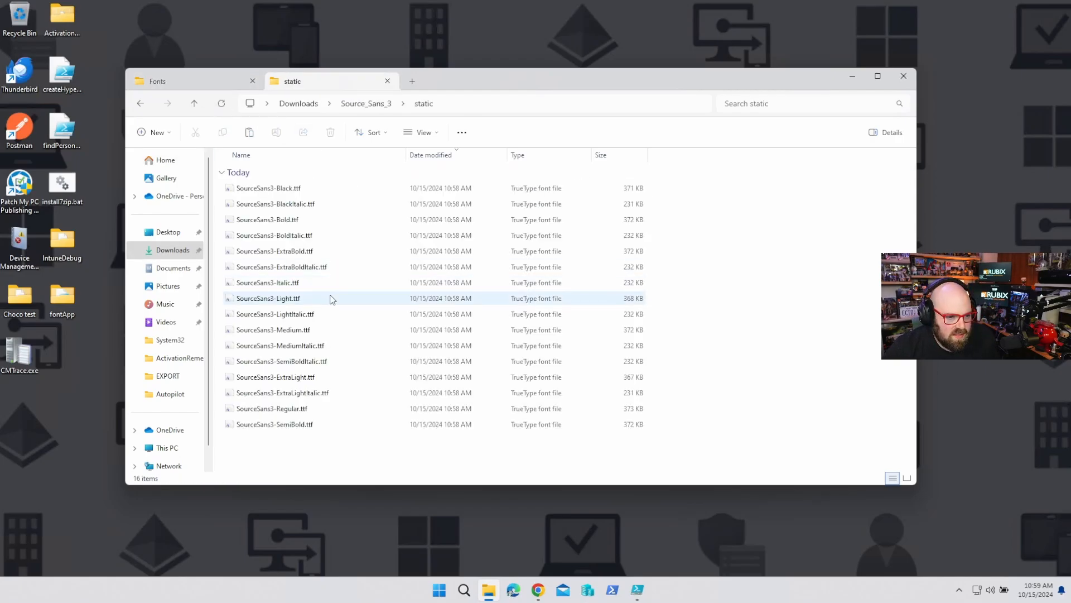
key(ctrl+a)
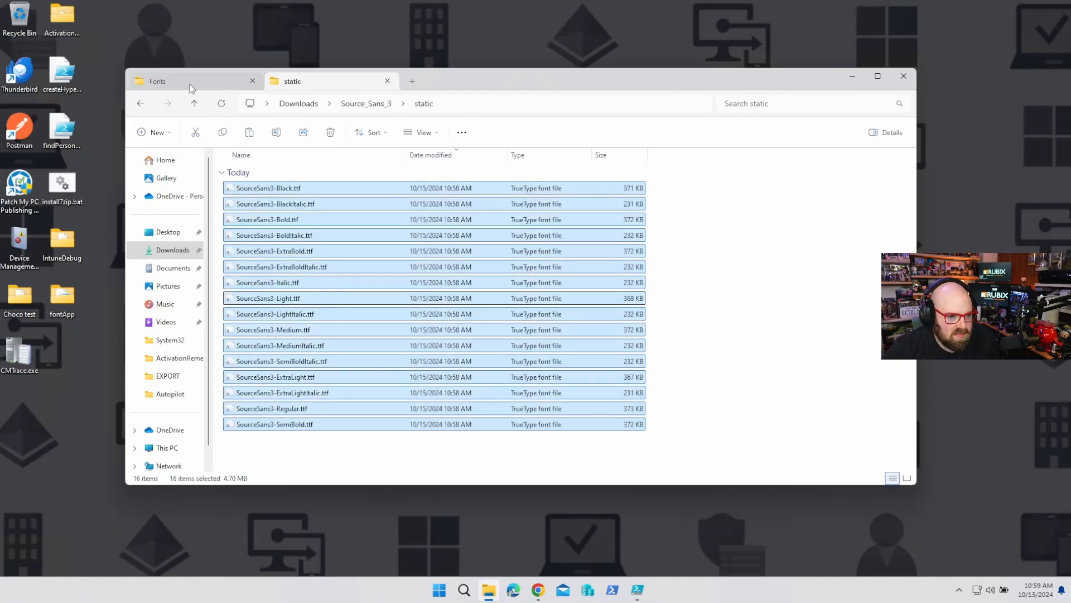
click(167, 80)
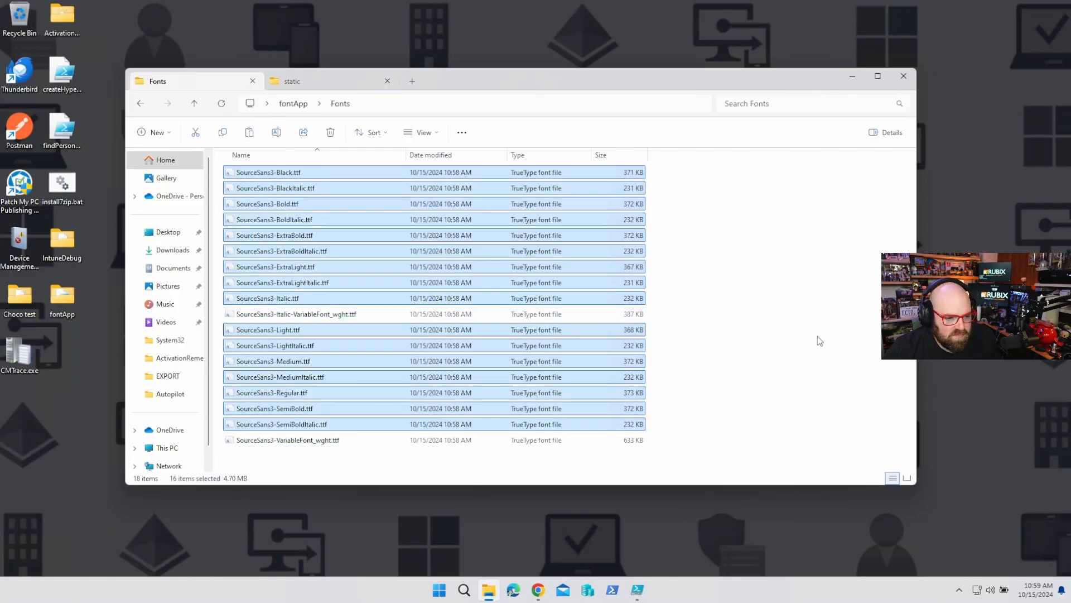